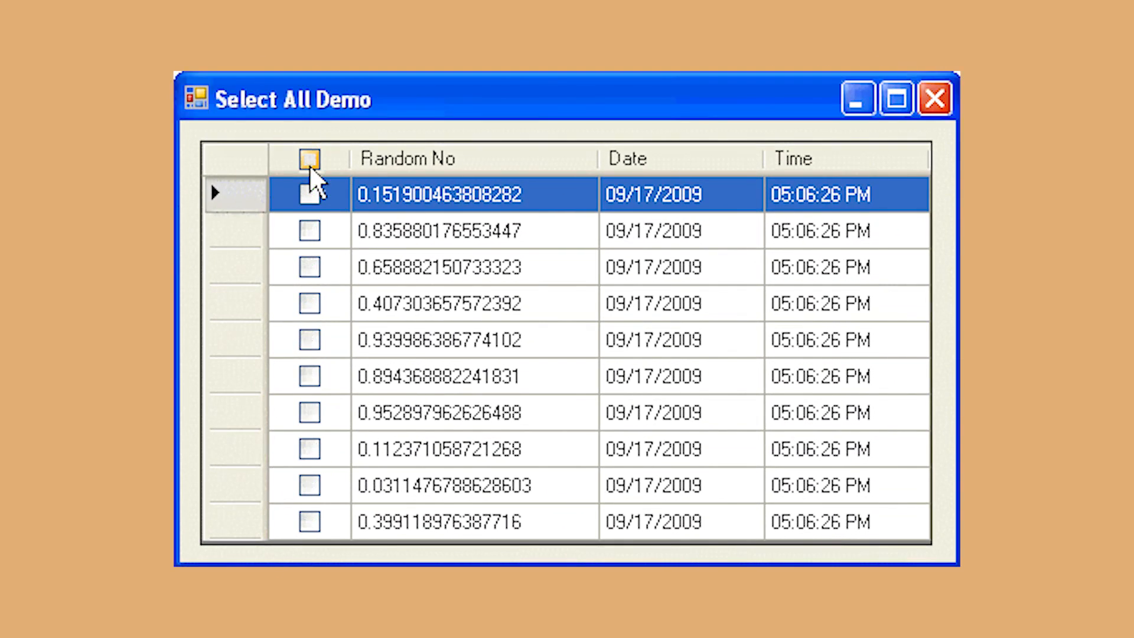
Select all grid rows via the header checkbox, then untick the 0.658882150733323 row
click(310, 159)
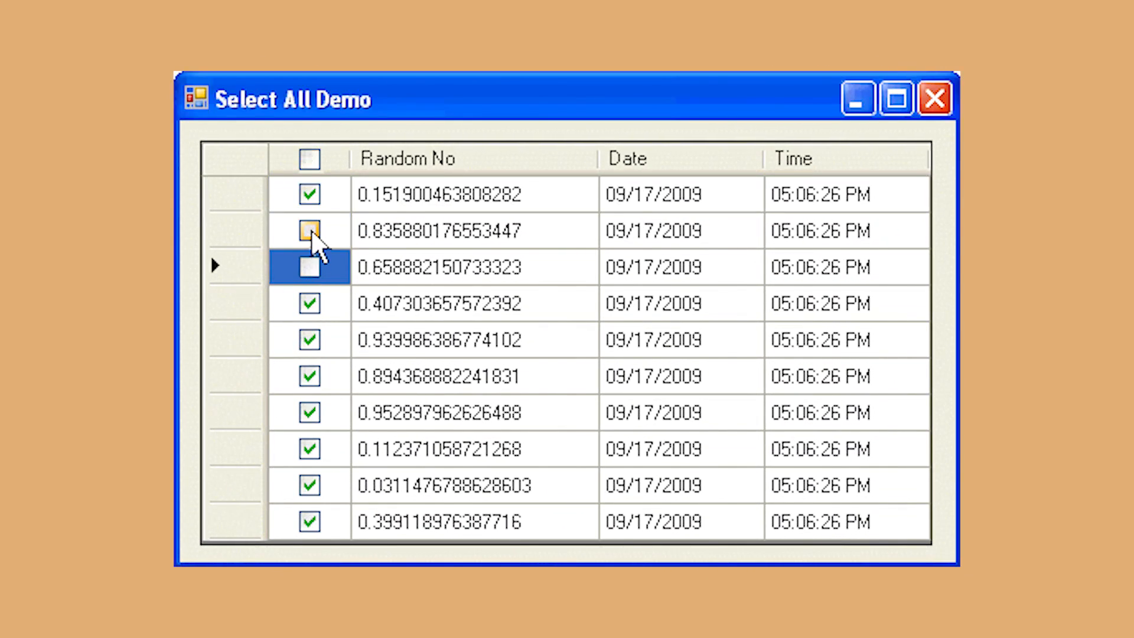
click(308, 229)
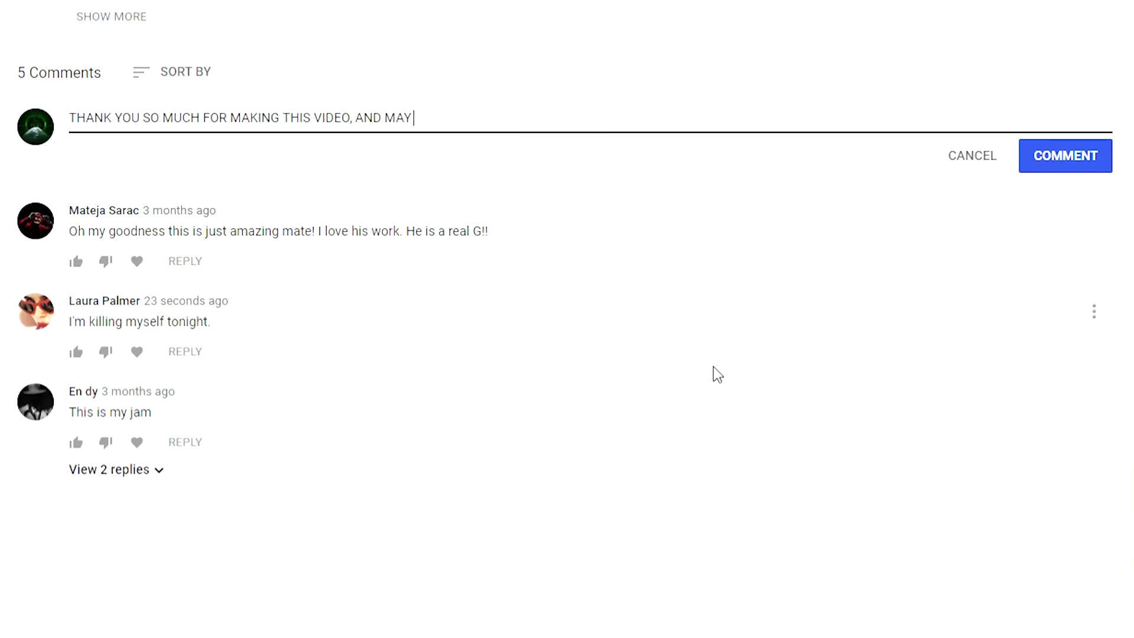
Continue the comment: 'SATAN BLESS YOU FOR BEING ALIVE!!!… PLEASE NEVER STOP MAKING THESE'
text(SATAN BLESS YOU FOR BEING ALIVE!!!!!!! OMFG THIS CONTENT IS SO GREAT I)
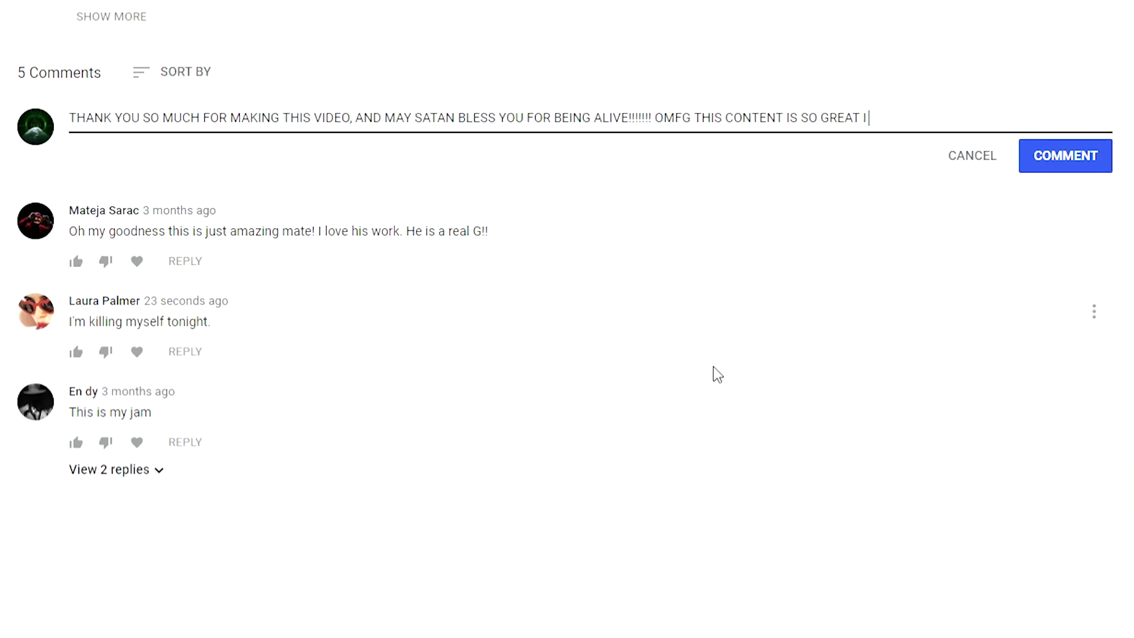
text(CAN'T EVEN DESCRIBE IT TO YOU, LIKE OMFG PLEASE NEVER STOP MAKING THESE)
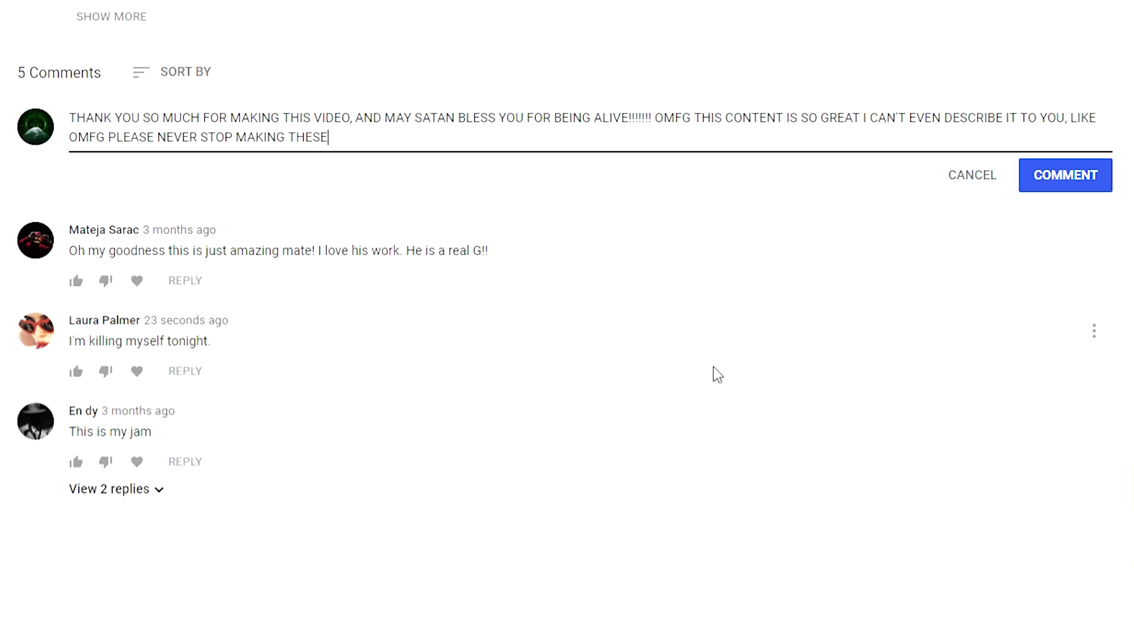